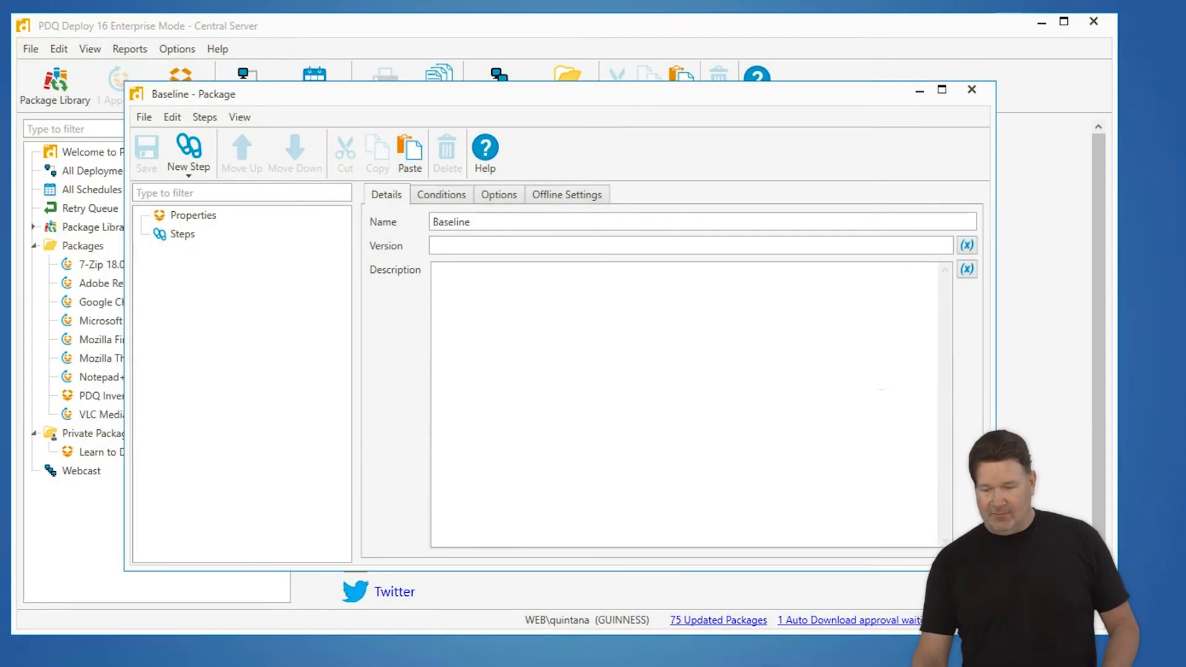
mouse_move(188, 159)
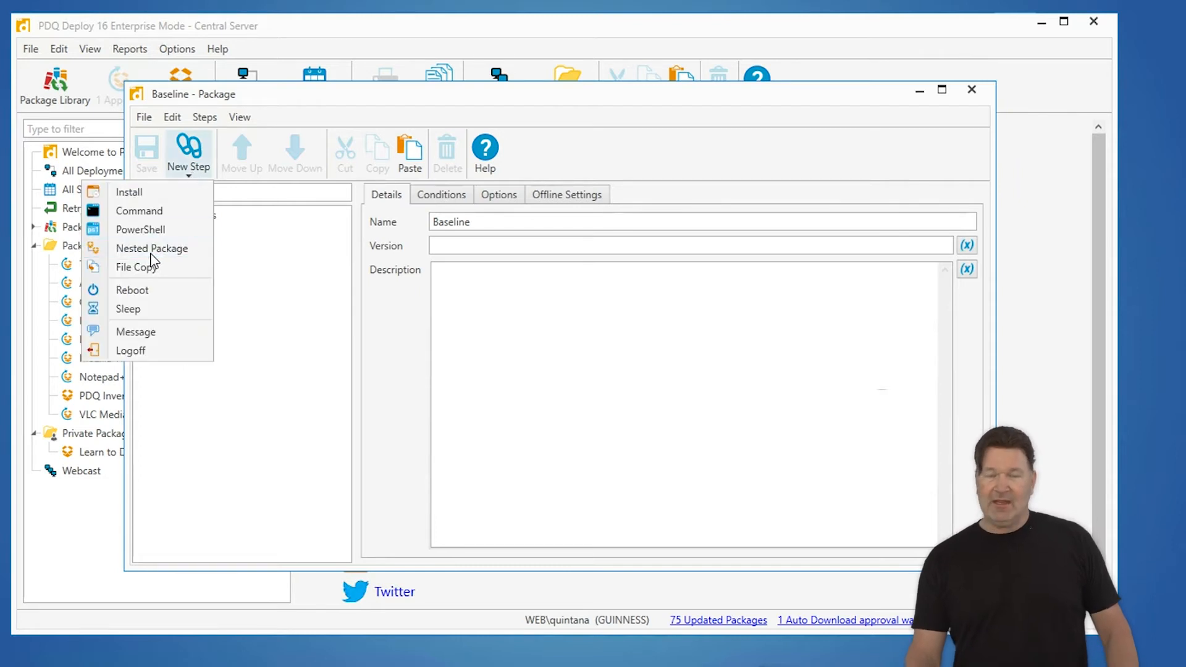
Add Baseline's first nested package step, deploying Adobe Reader DC 18.011.20040
left_click(152, 249)
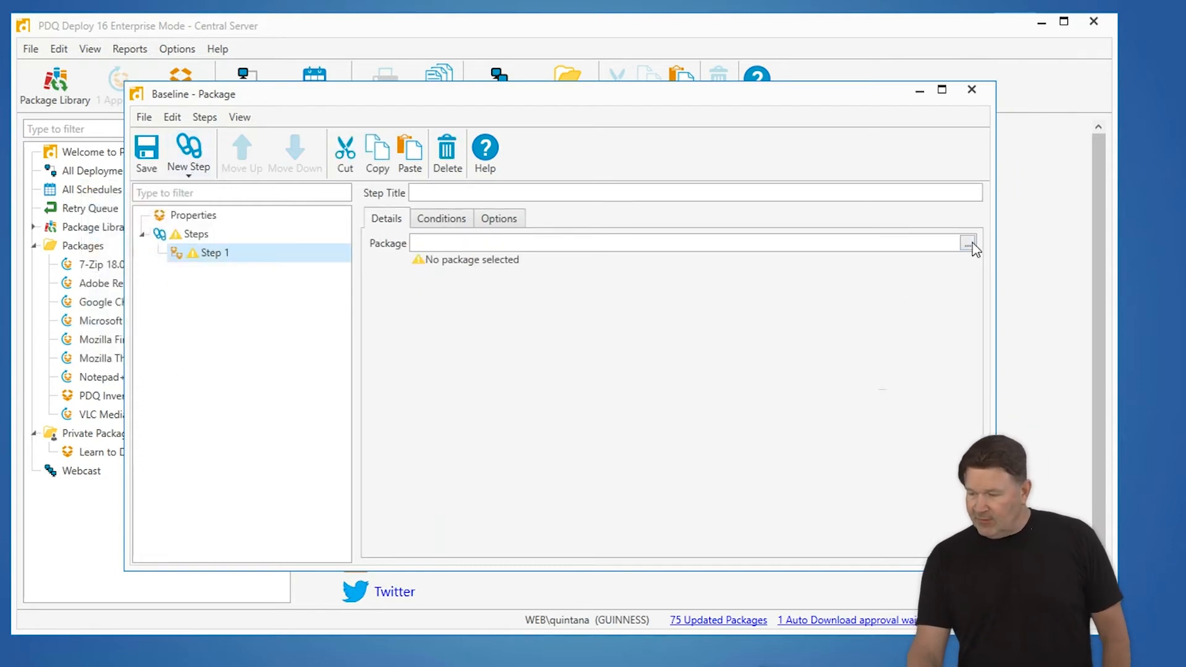
left_click(969, 243)
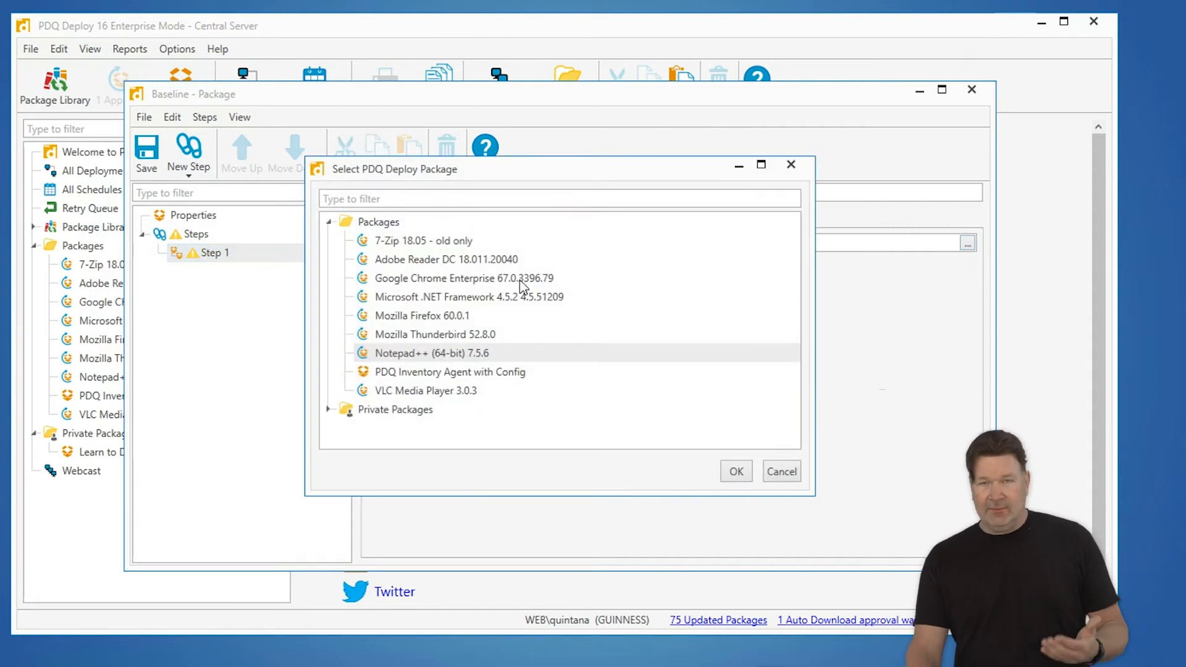
mouse_move(408, 301)
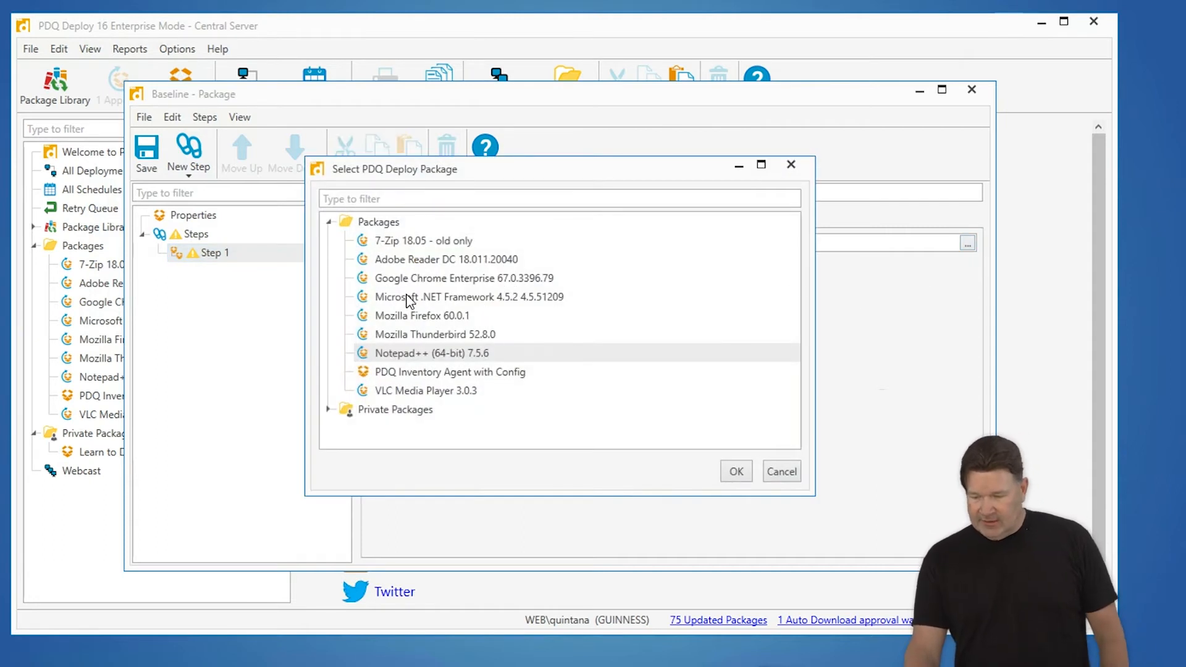
left_click(735, 471)
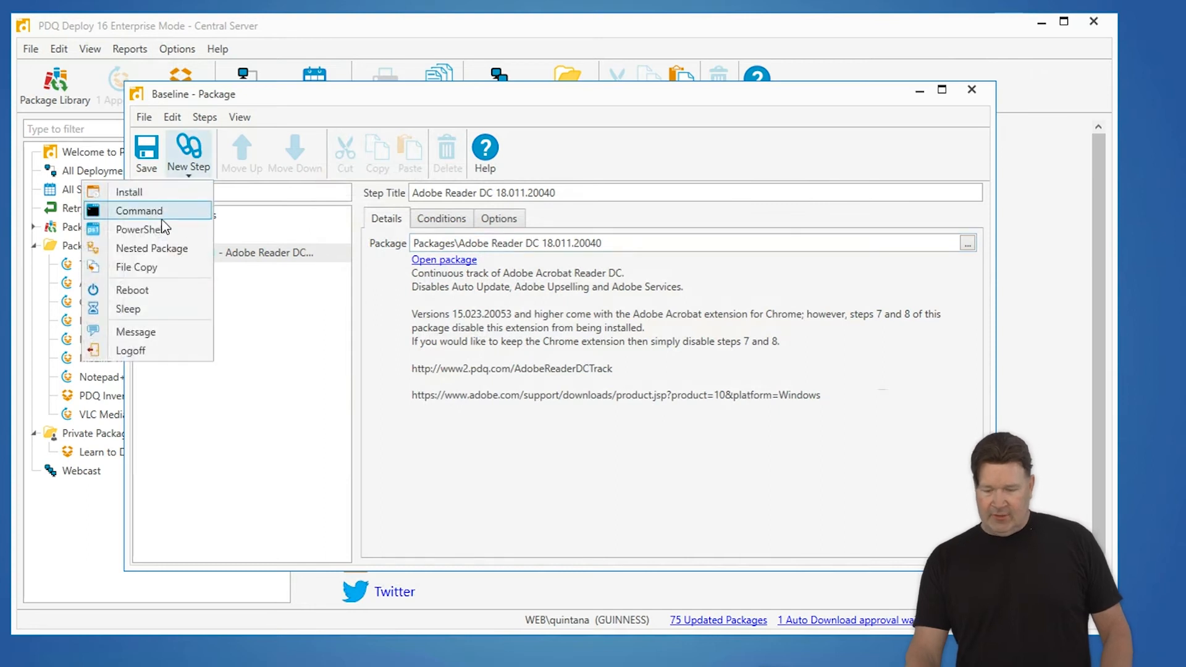
Add a second nested package step to Baseline pointing to Mozilla Firefox 60.0.1
left_click(139, 210)
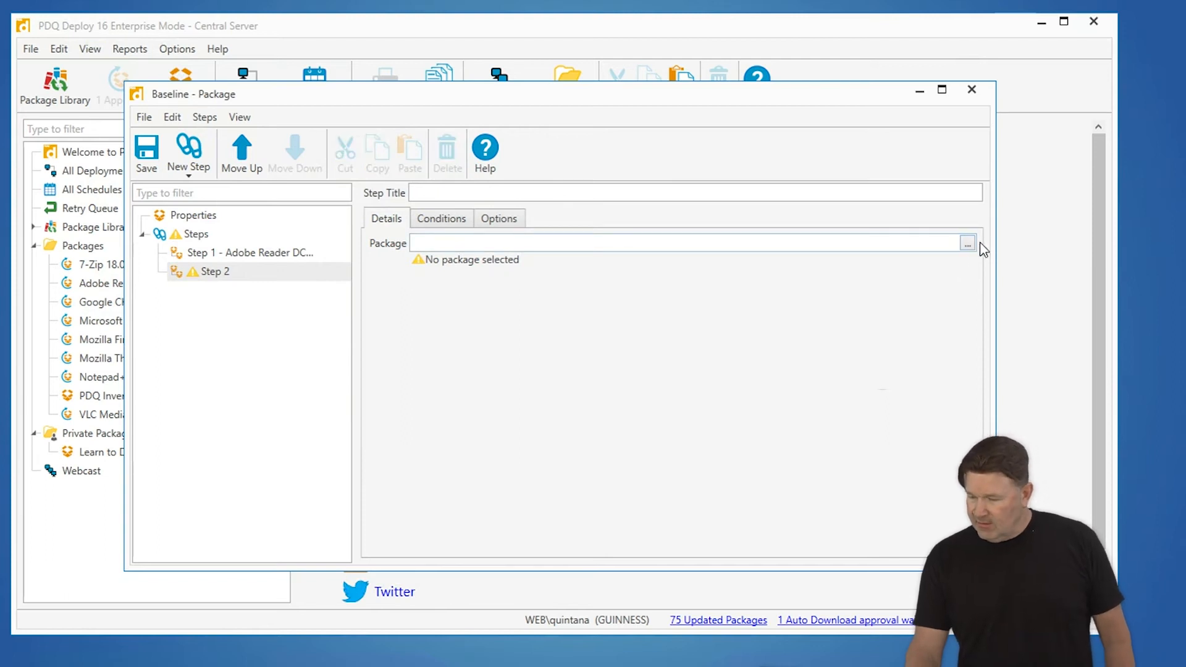
left_click(968, 243)
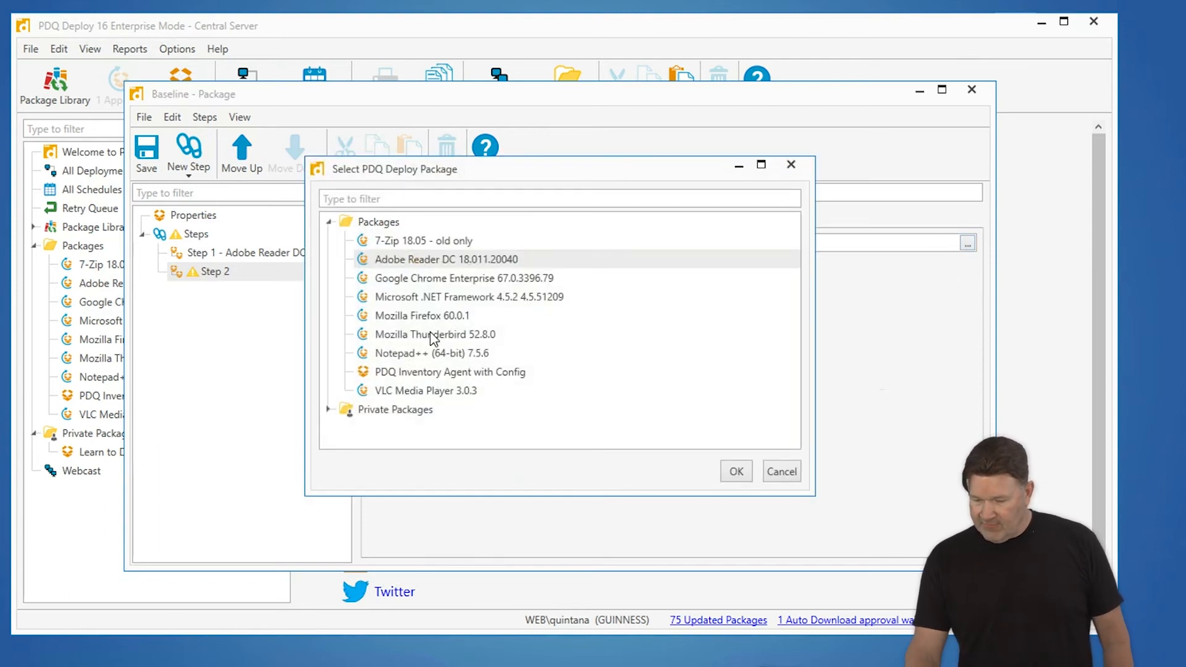
left_click(422, 315)
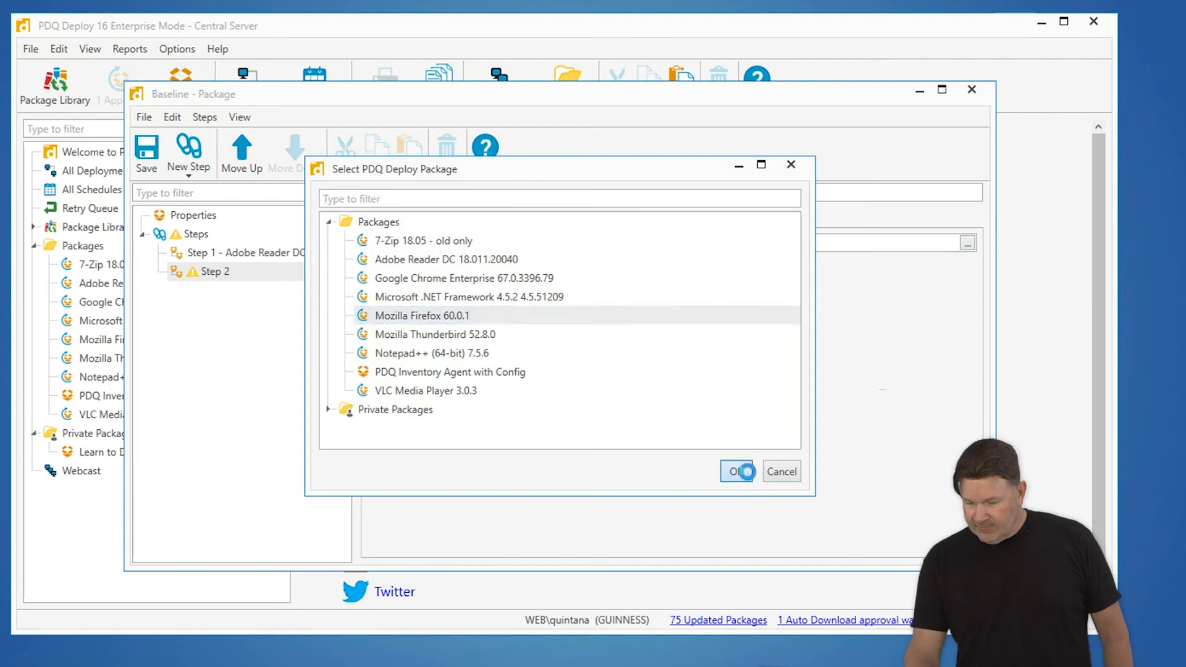
left_click(738, 472)
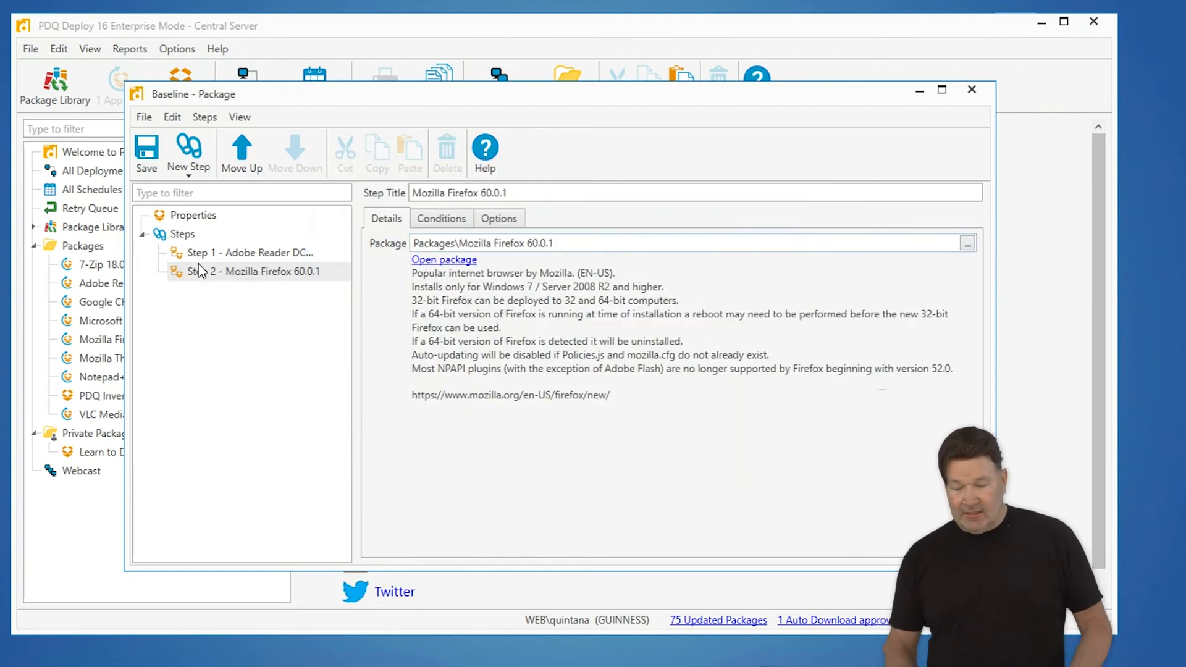